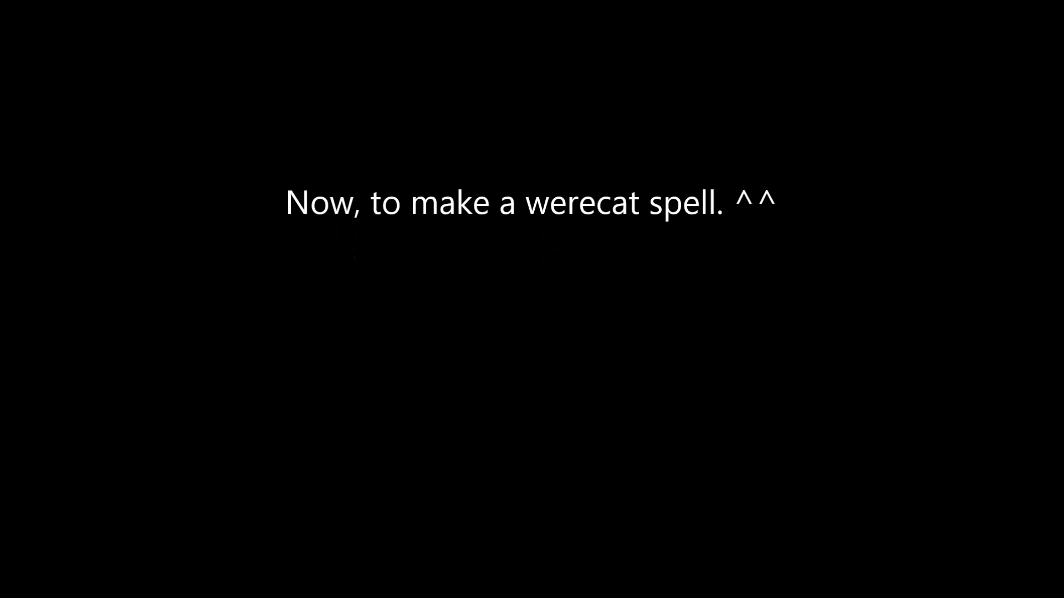
scroll(down, 3)
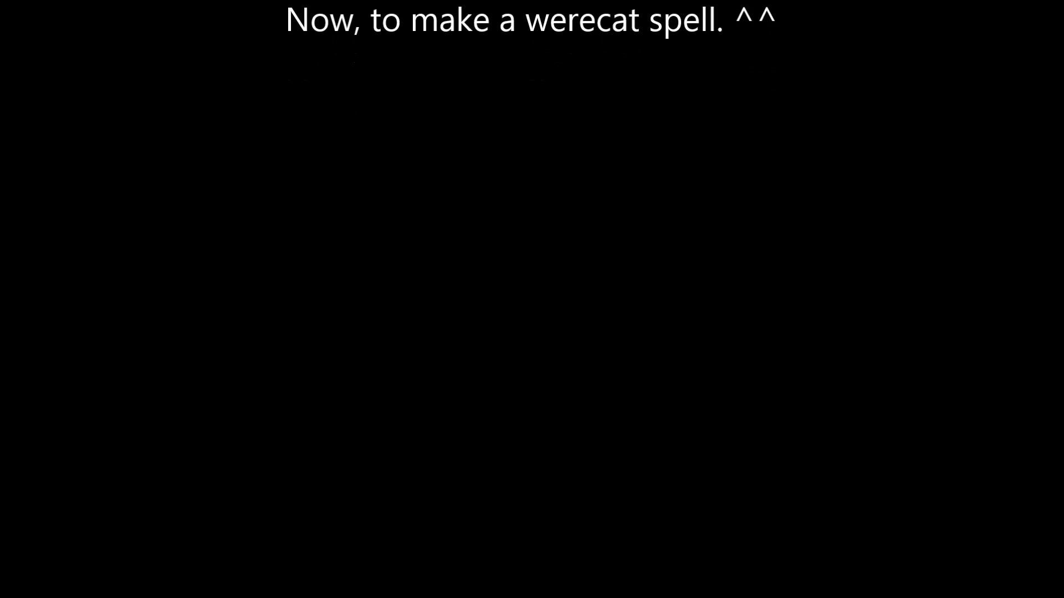